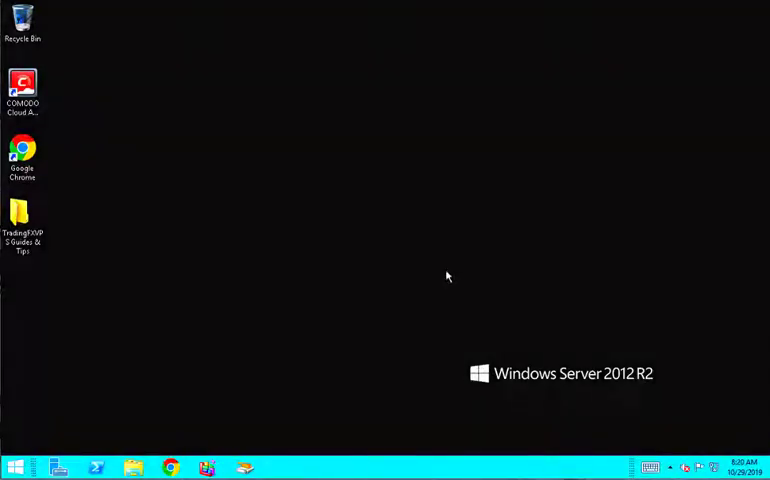
Bring up the security options screen via Ctrl+Alt+End in the remote session.
key("ctrl+alt+end")
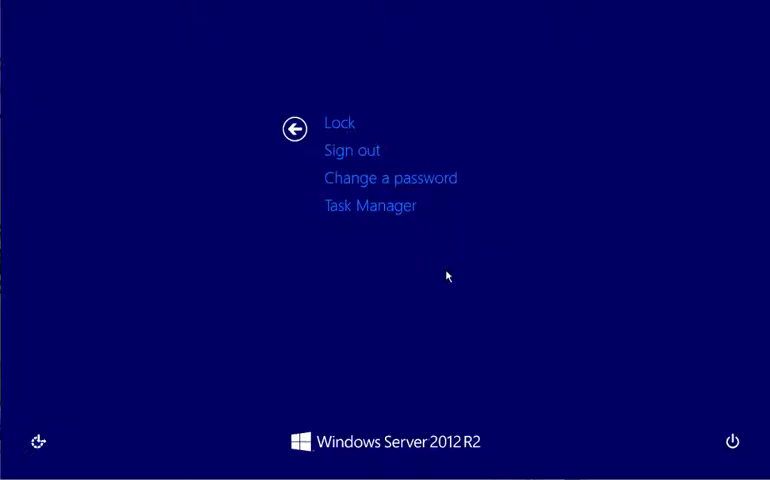
mouse_move(378, 206)
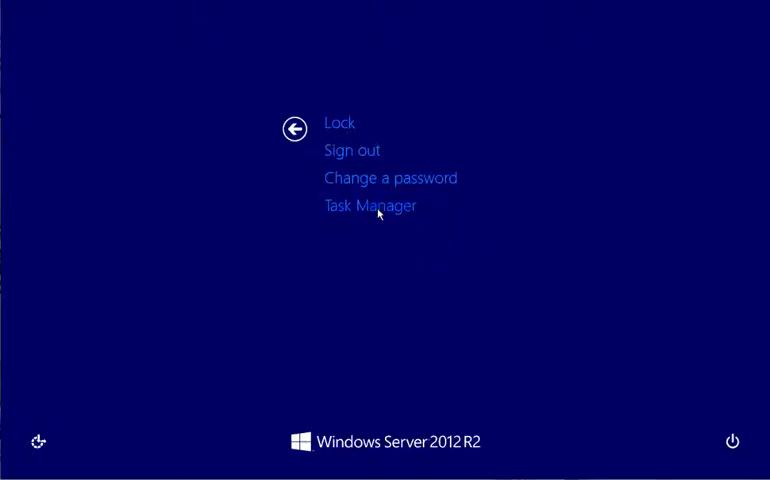
Choose 'Change a password' and place the cursor in the Old password field.
left_click(391, 178)
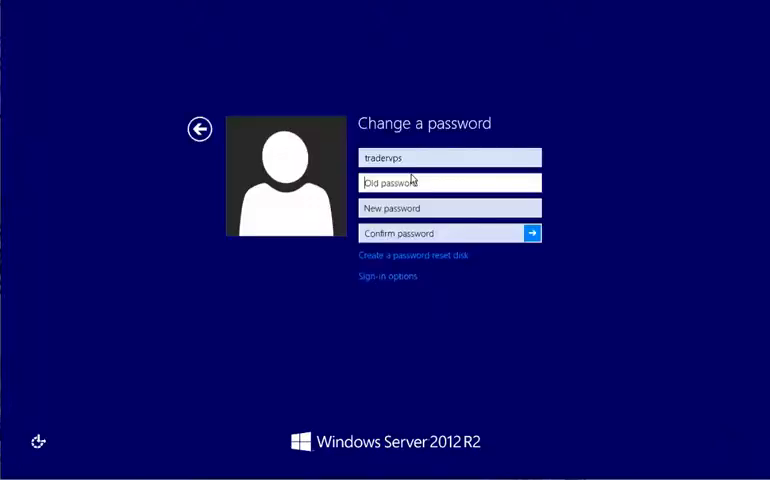
left_click(449, 182)
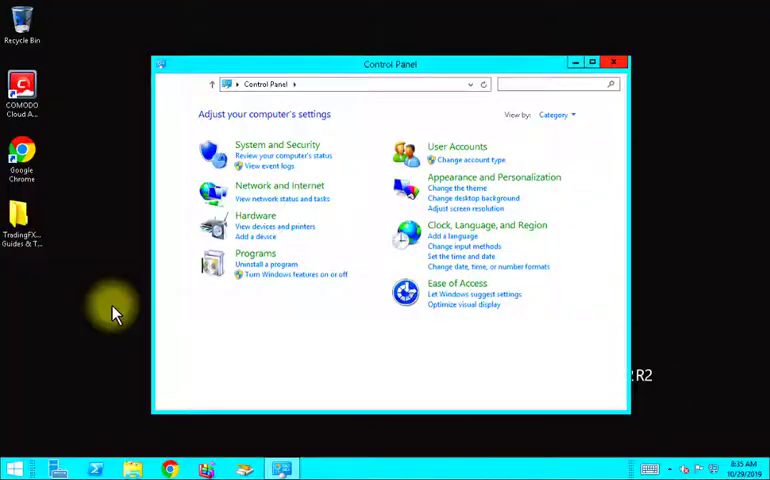
mouse_move(470, 160)
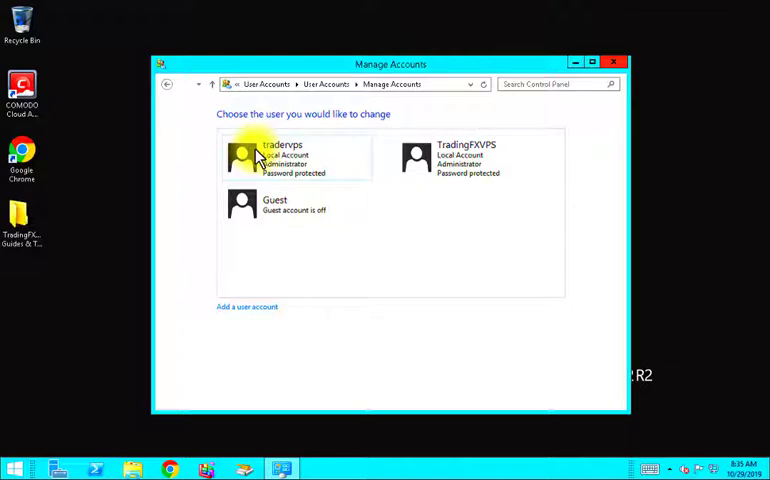
Select the tradervps account and choose 'Change the password' for it.
left_click(283, 158)
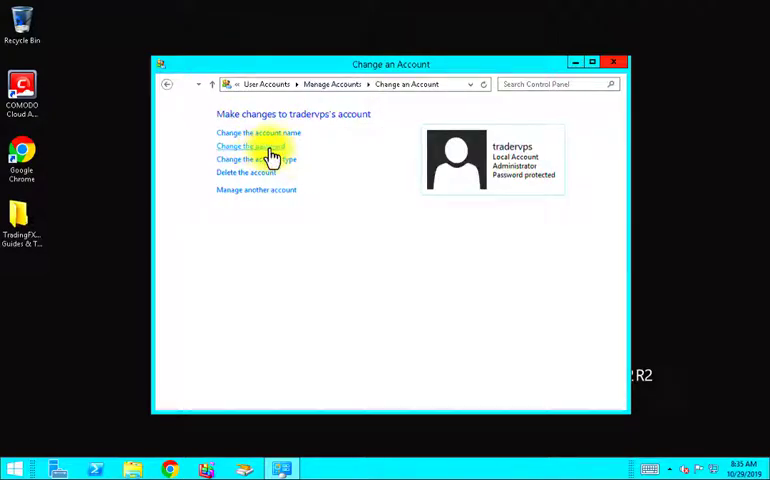
left_click(251, 146)
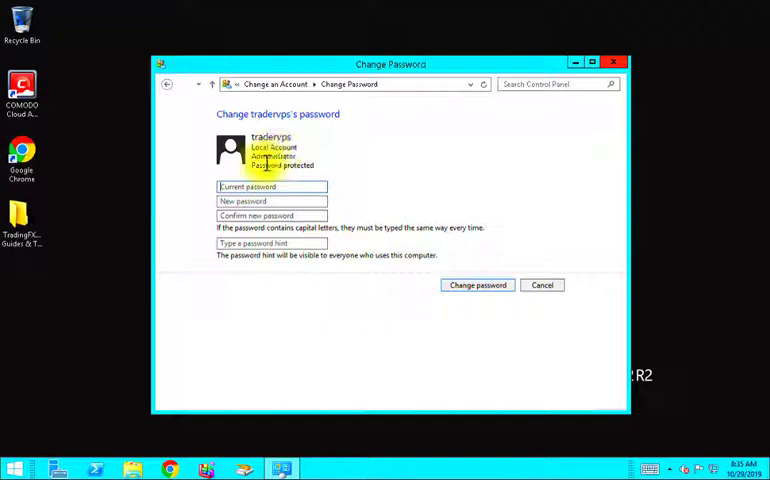